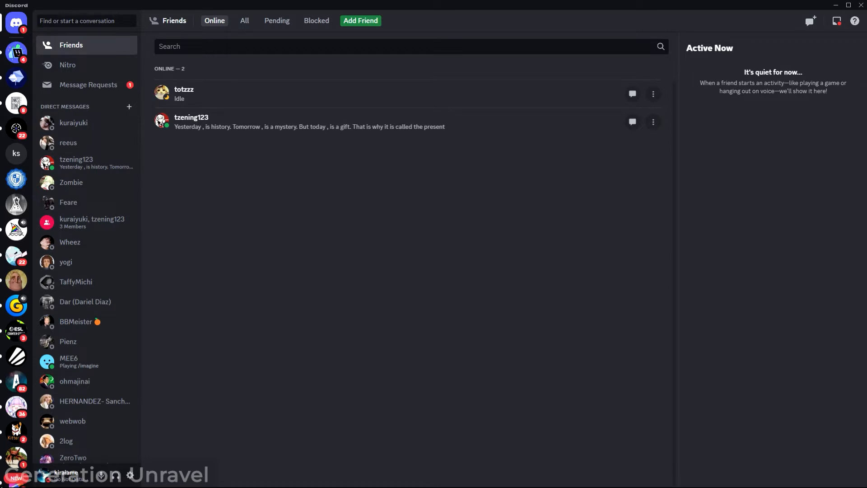
{"action": "mouse_move", "coordinate": [225, 387]}
{"action": "type", "text": "cont"}
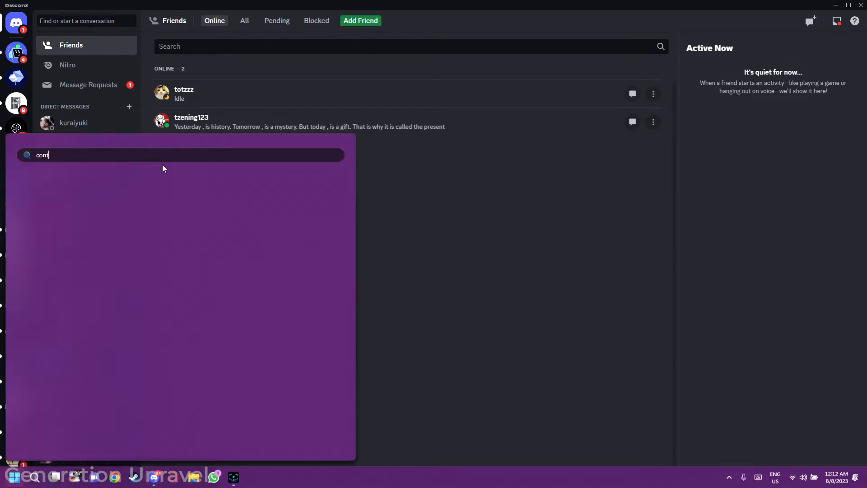
Step: Launch Control Panel and go to the Clock and Region category
{"action": "key", "text": "Escape"}
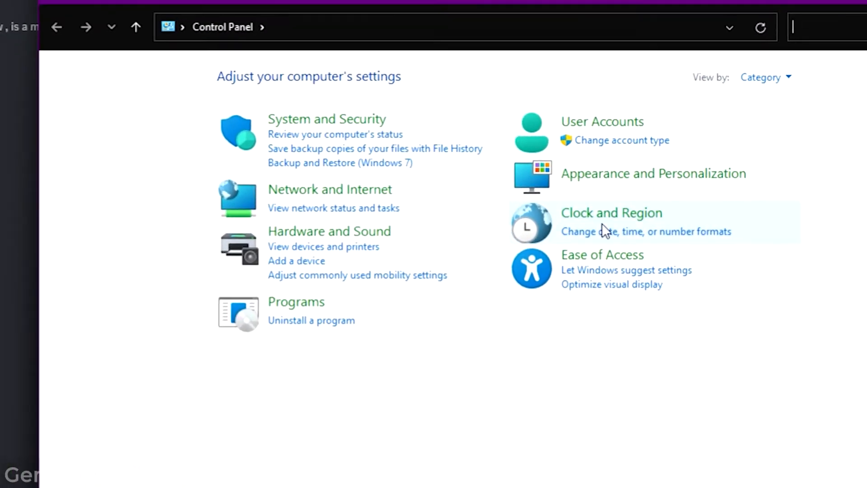
{"action": "left_click", "coordinate": [610, 213]}
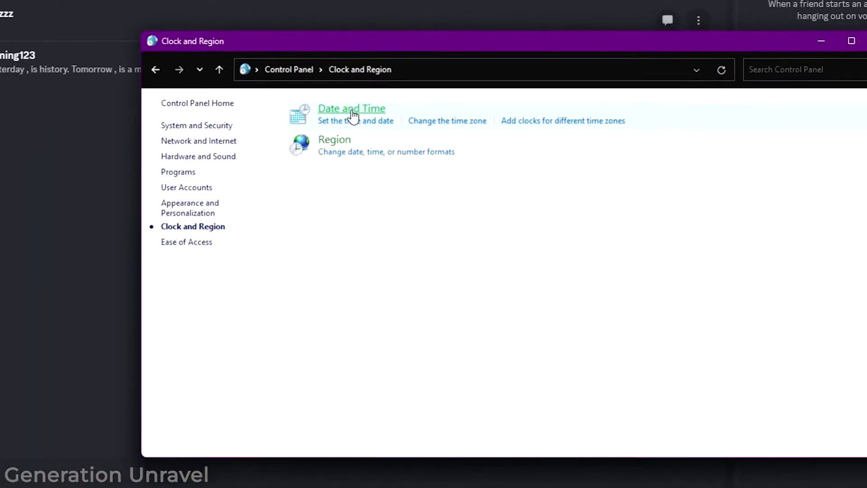
Step: Reach the Time Zone Settings dialog from Date and Time, currently Kuala Lumpur, Singapore
{"action": "left_click", "coordinate": [352, 108]}
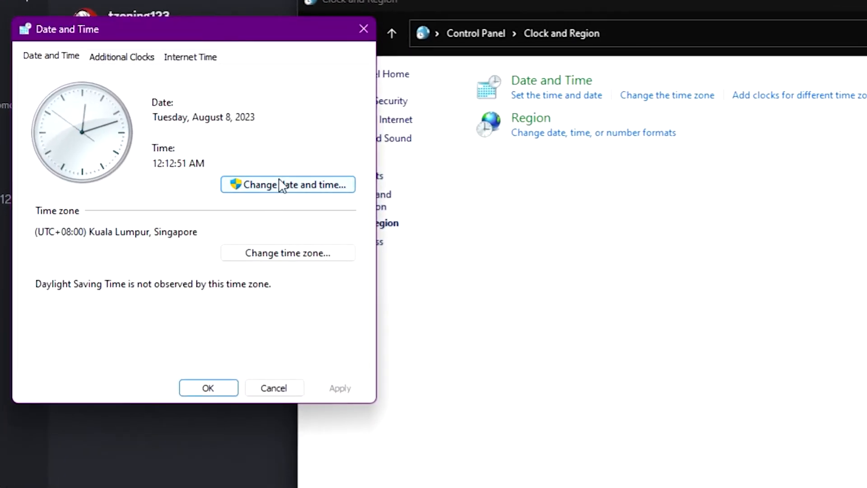
{"action": "left_click", "coordinate": [287, 184]}
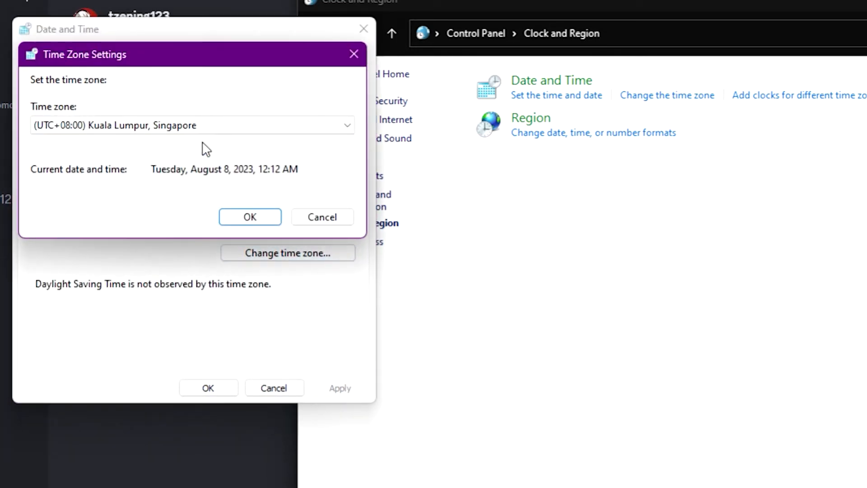
Step: Choose (UTC+08:00) Taipei from the time zone list
{"action": "left_click", "coordinate": [190, 125]}
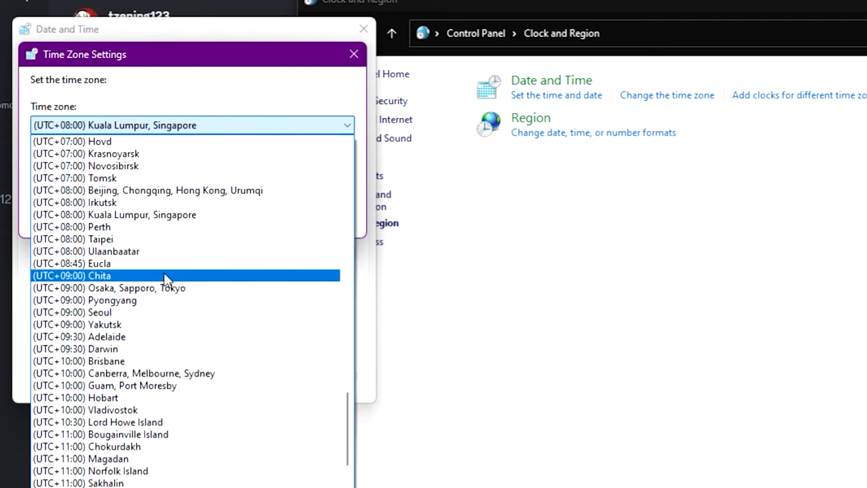
{"action": "mouse_move", "coordinate": [198, 274]}
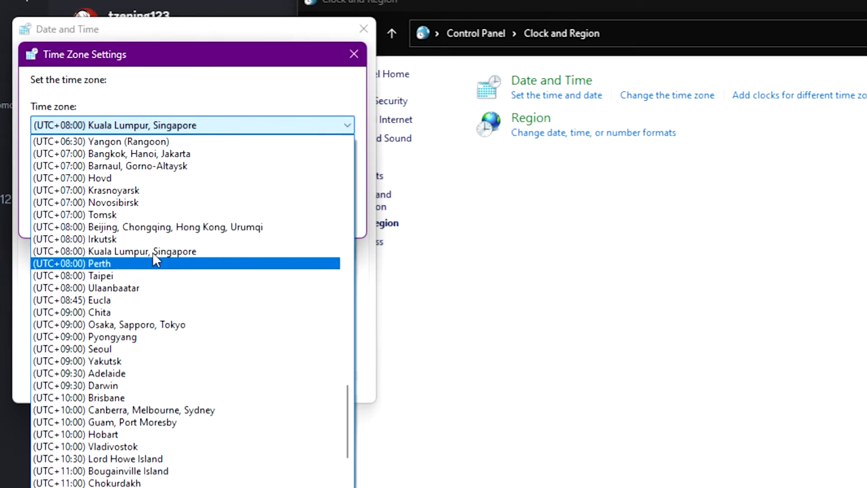
{"action": "left_click", "coordinate": [75, 276]}
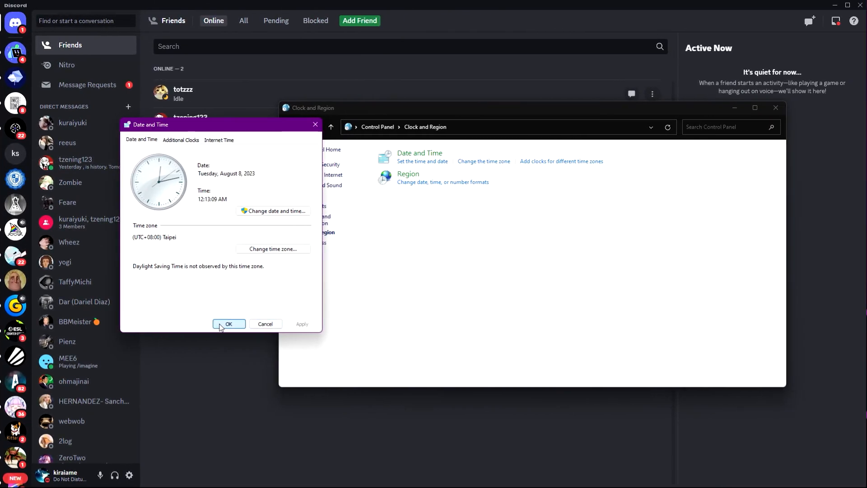
Step: Confirm the Taipei time zone and close the Control Panel windows, returning to Discord
{"action": "left_click", "coordinate": [228, 323]}
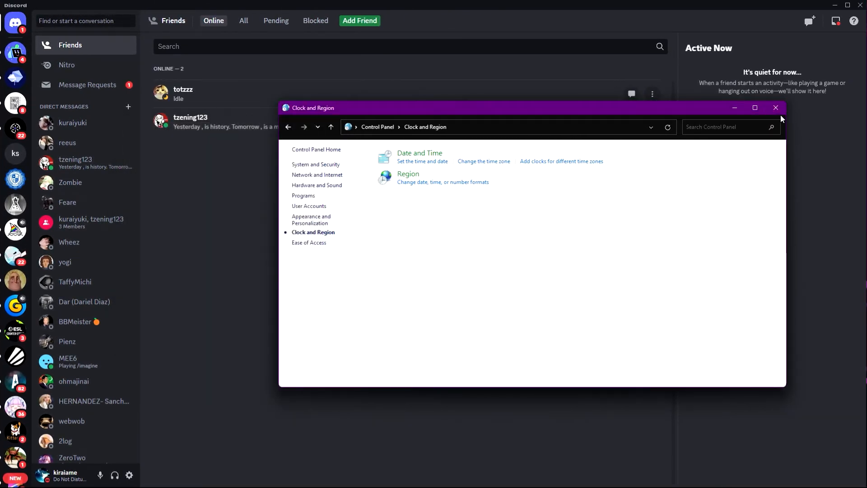
{"action": "left_click", "coordinate": [775, 107]}
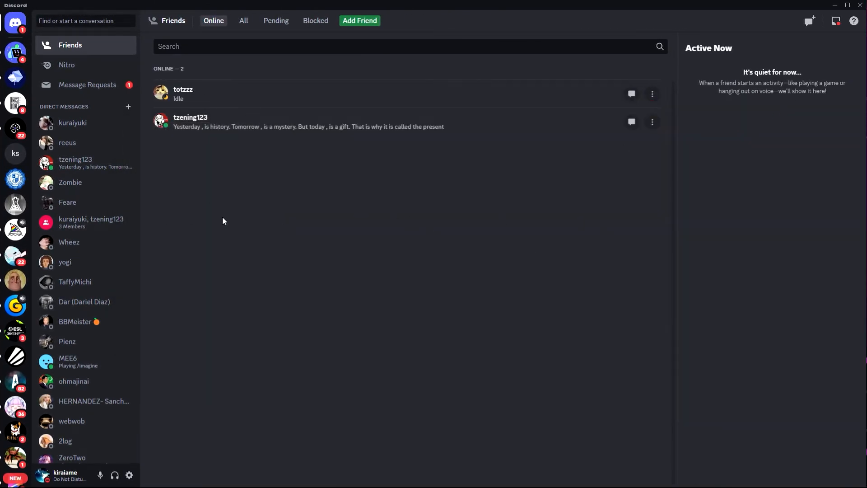
{"action": "mouse_move", "coordinate": [237, 228]}
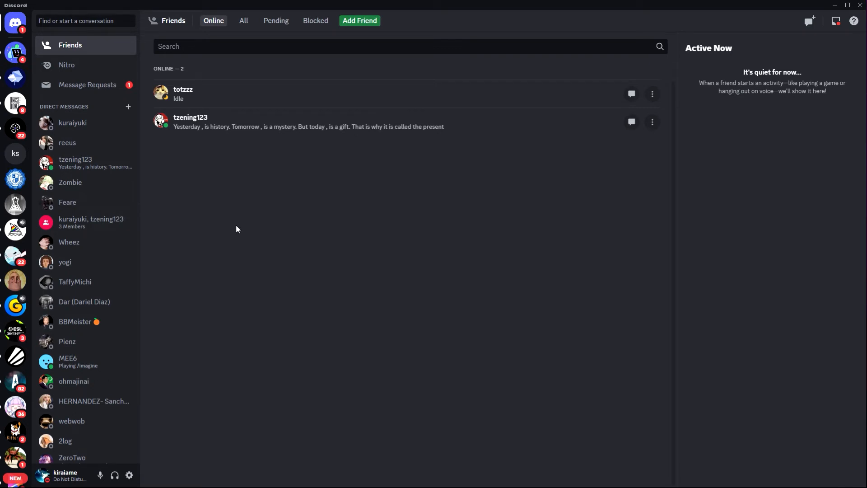